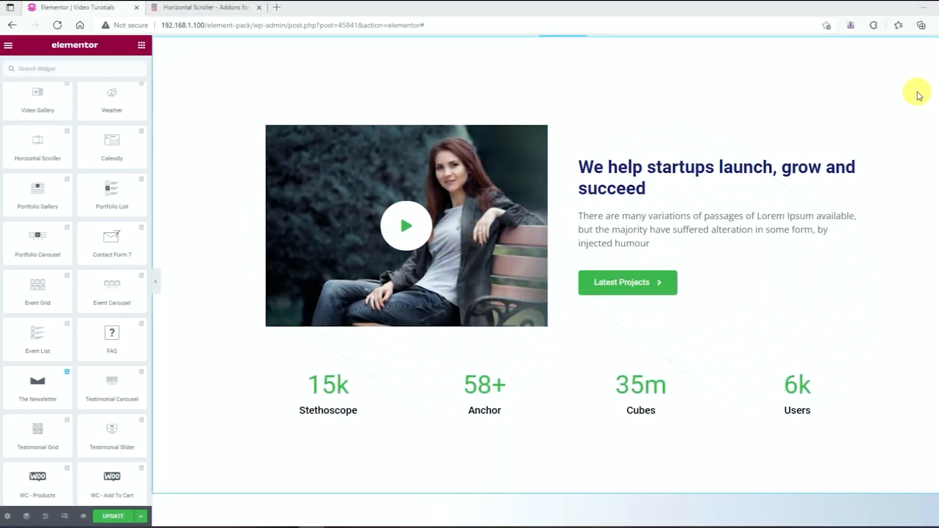
pyautogui.moveTo(938, 199)
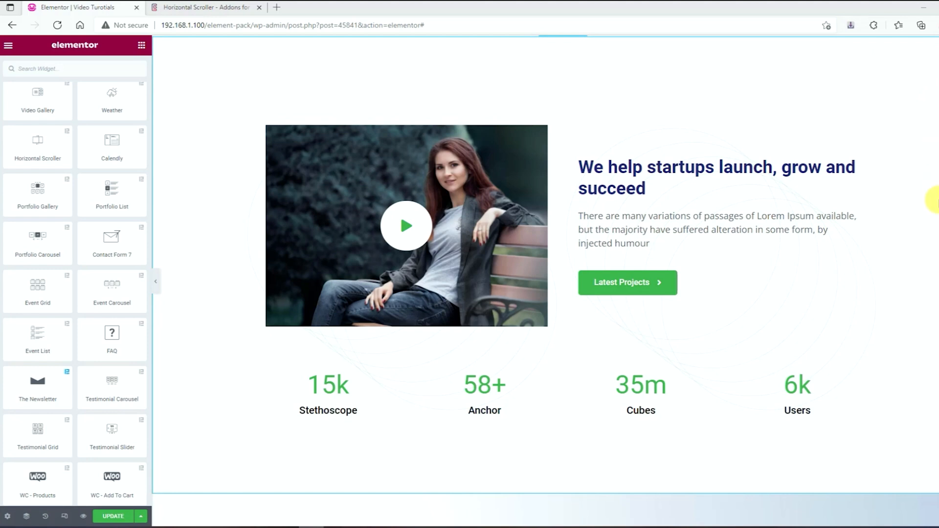
# Place a Horizontal Scroller widget above the hero section and add its first item.
pyautogui.scroll(-3)
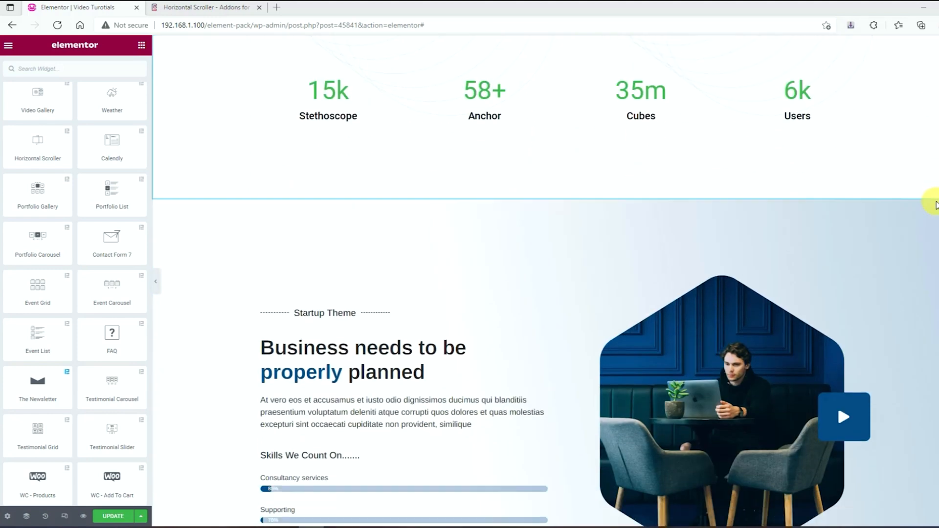
pyautogui.scroll(-3)
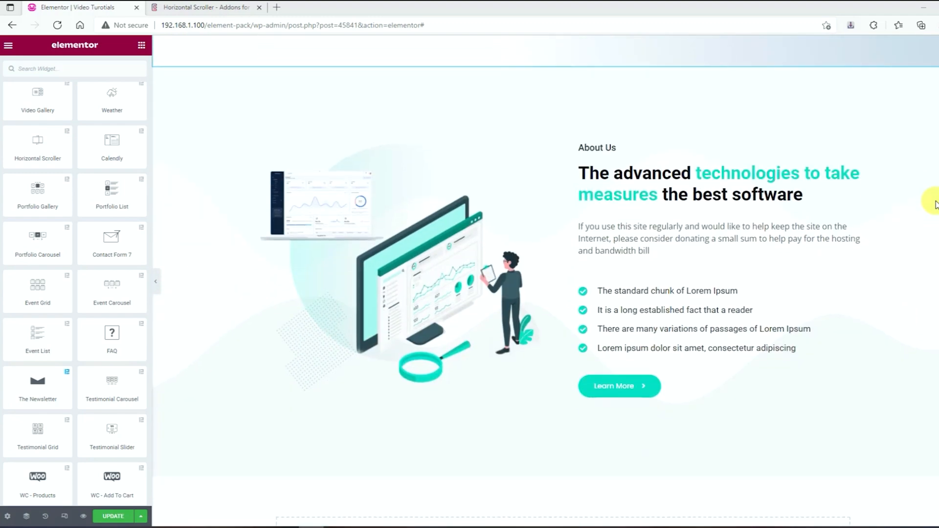
pyautogui.scroll(-3)
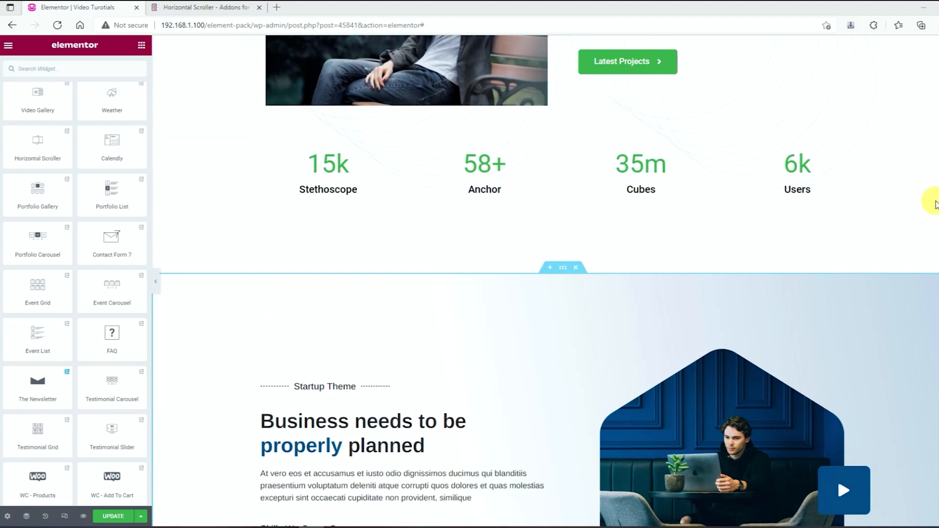
pyautogui.scroll(3)
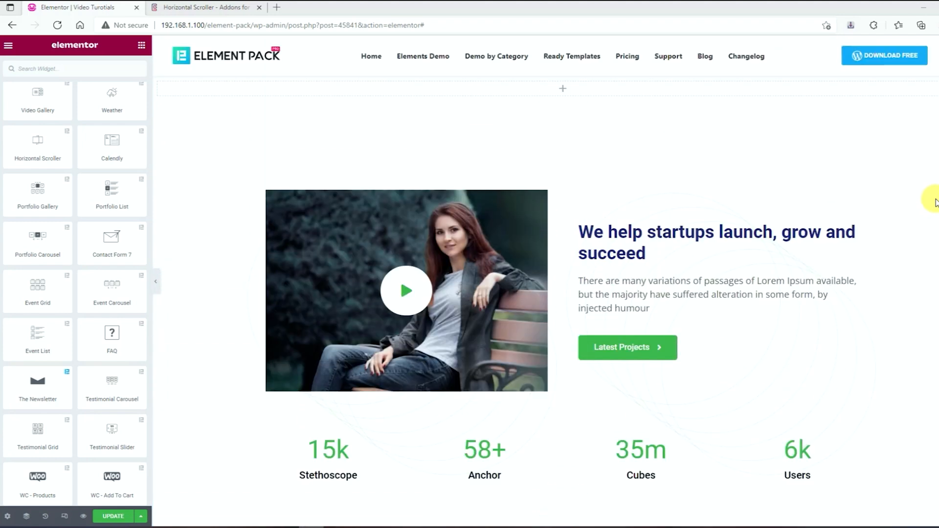
pyautogui.moveTo(54, 152)
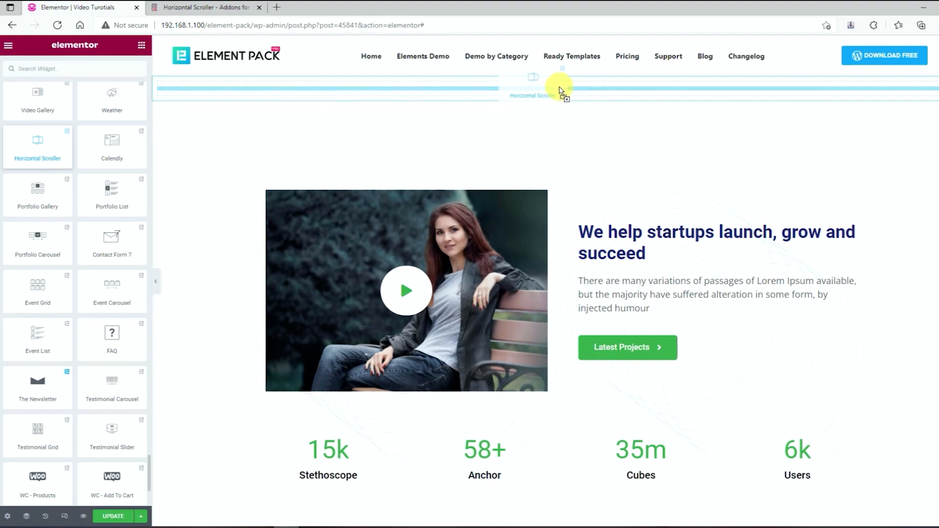
pyautogui.click(561, 90)
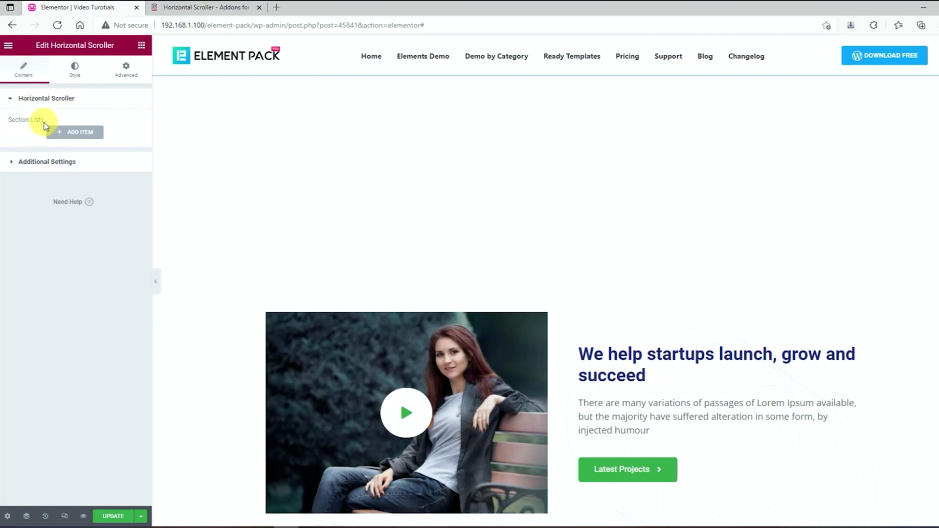
pyautogui.click(74, 132)
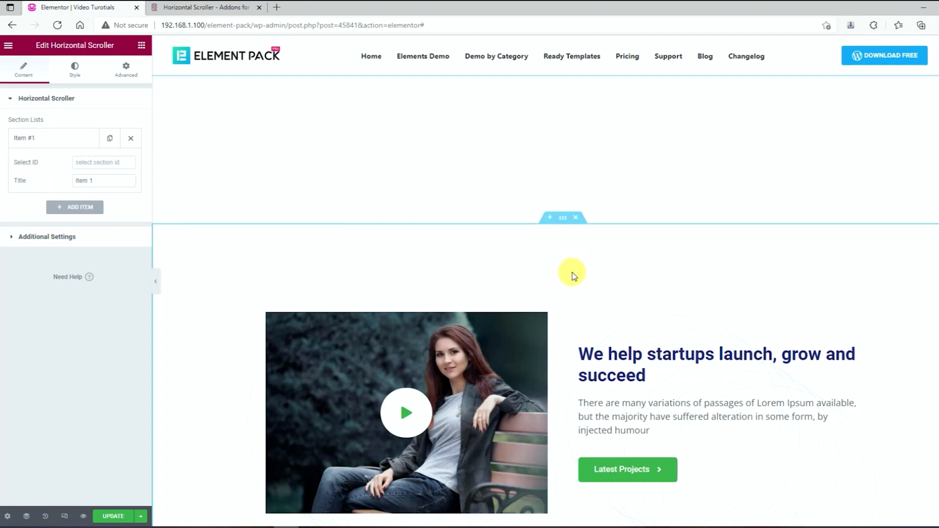
pyautogui.moveTo(569, 220)
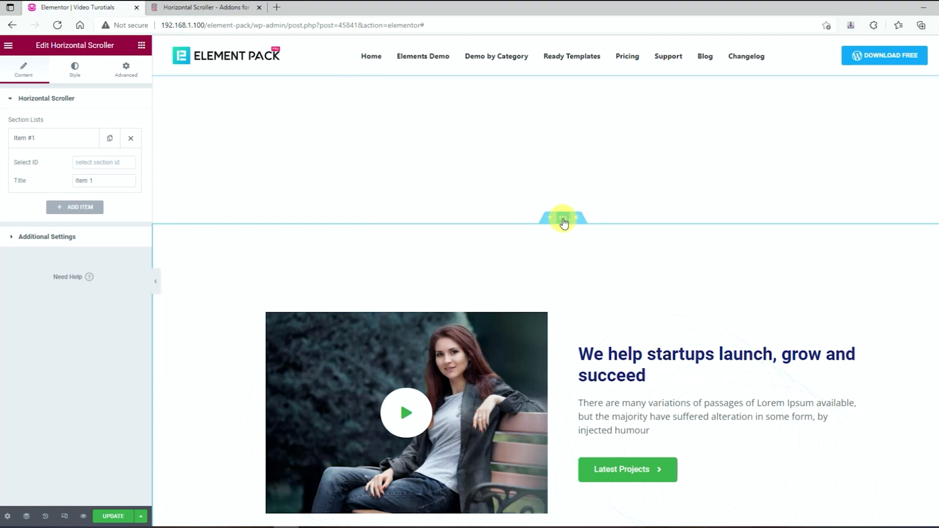
# Give the hero section a CSS ID, link Item 1 to section-01, and add a second item.
pyautogui.click(564, 219)
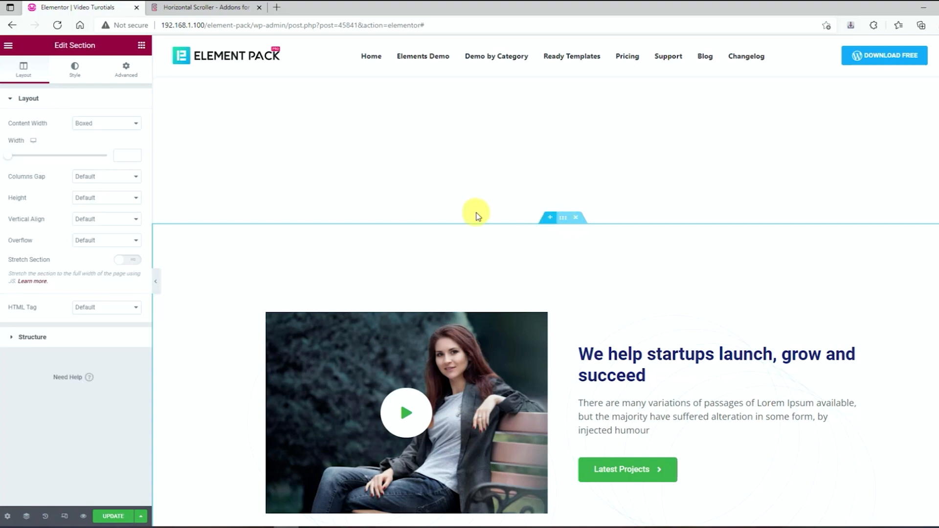
pyautogui.click(126, 68)
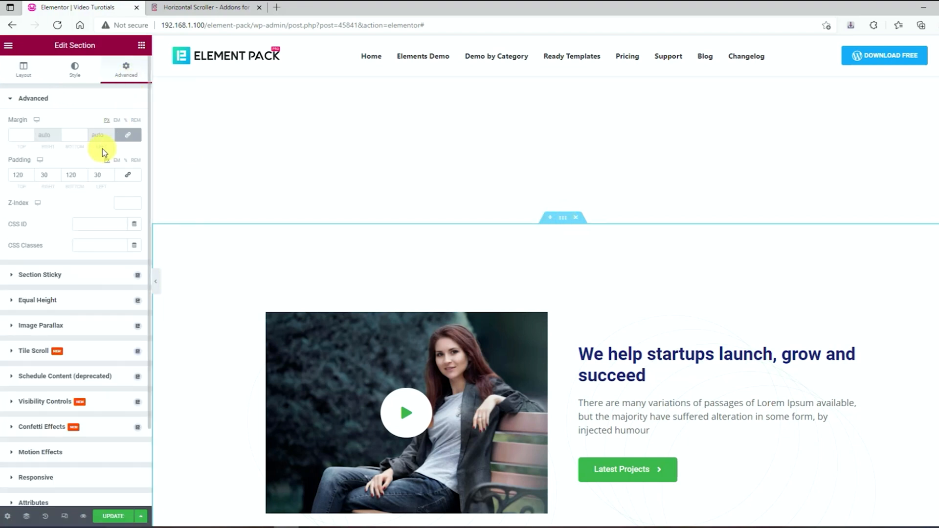
pyautogui.click(98, 224)
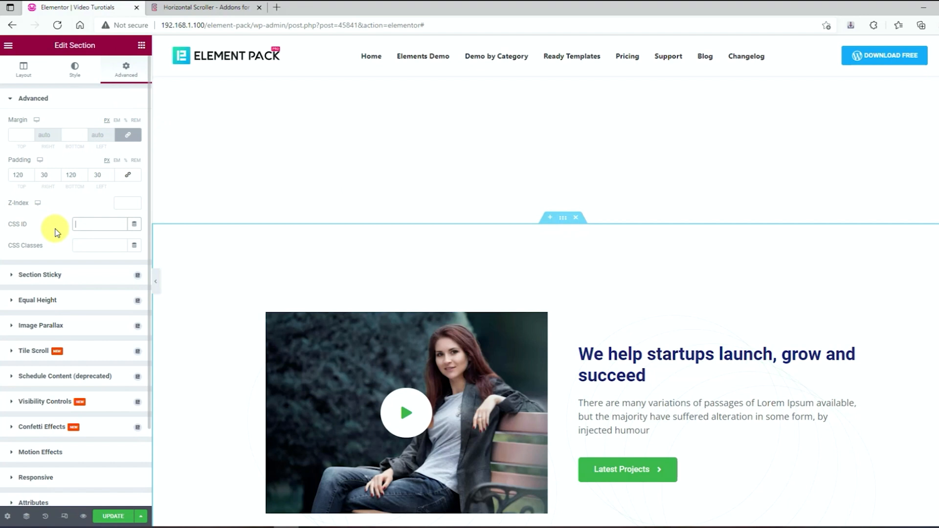
pyautogui.write('section')
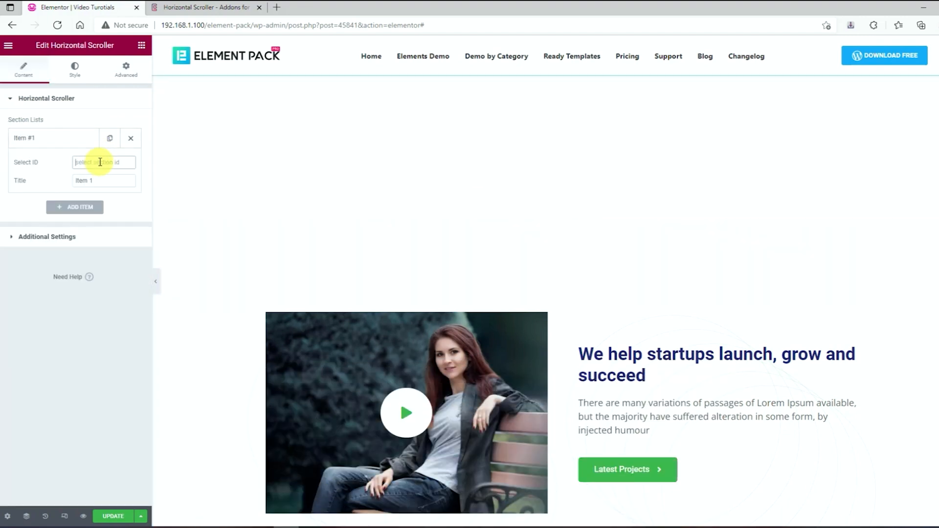
pyautogui.write('section-01')
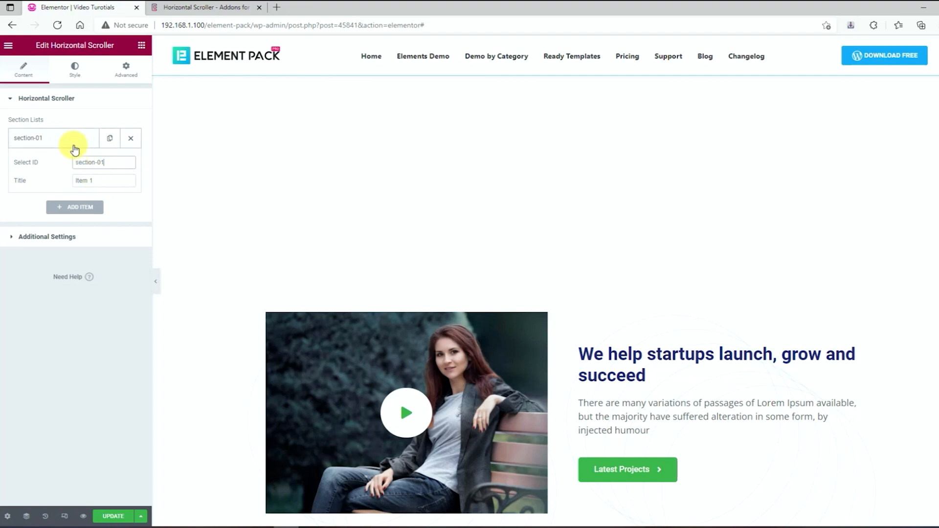
pyautogui.click(75, 207)
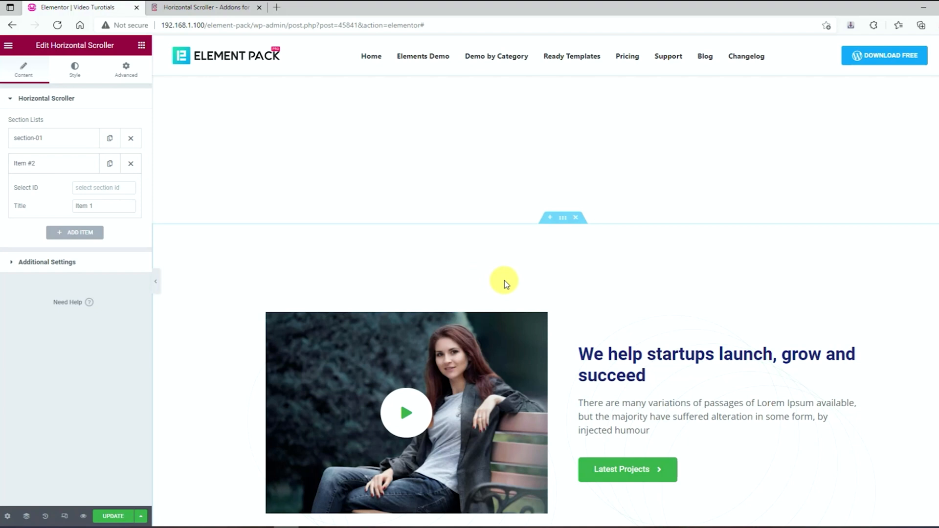
# Enter a CSS ID in the Startup Theme section's Advanced settings.
pyautogui.scroll(-3)
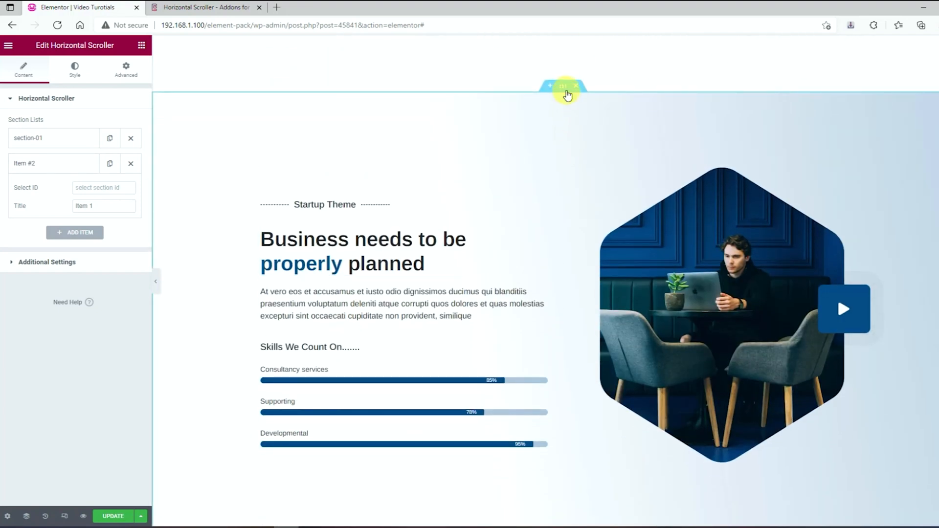
pyautogui.click(563, 86)
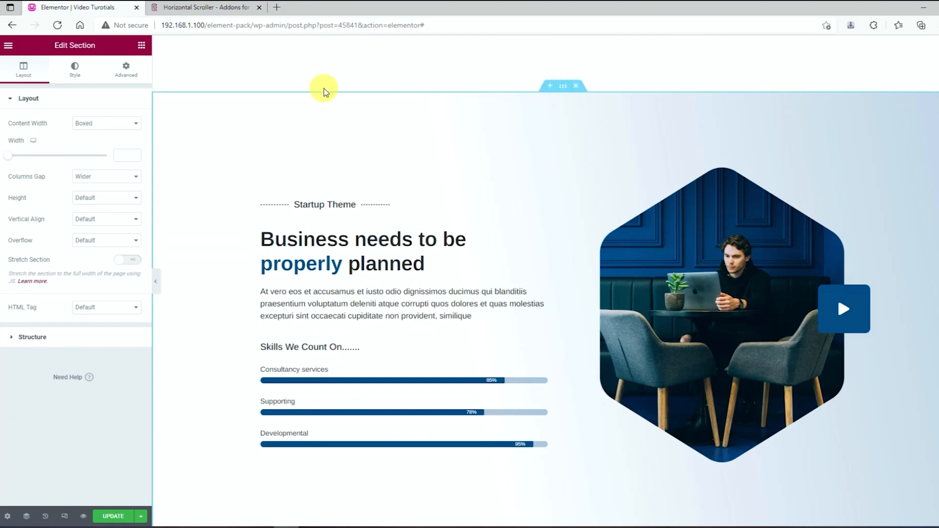
pyautogui.click(126, 68)
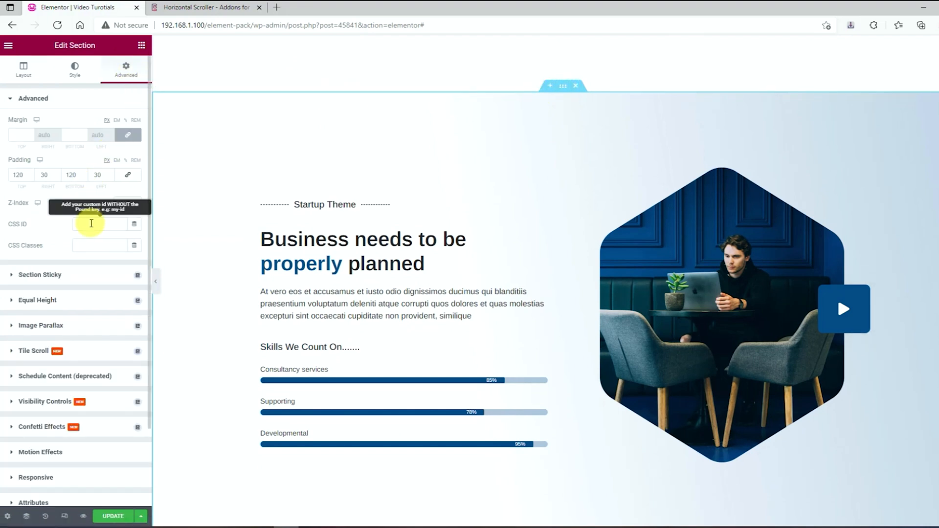
pyautogui.write('sed')
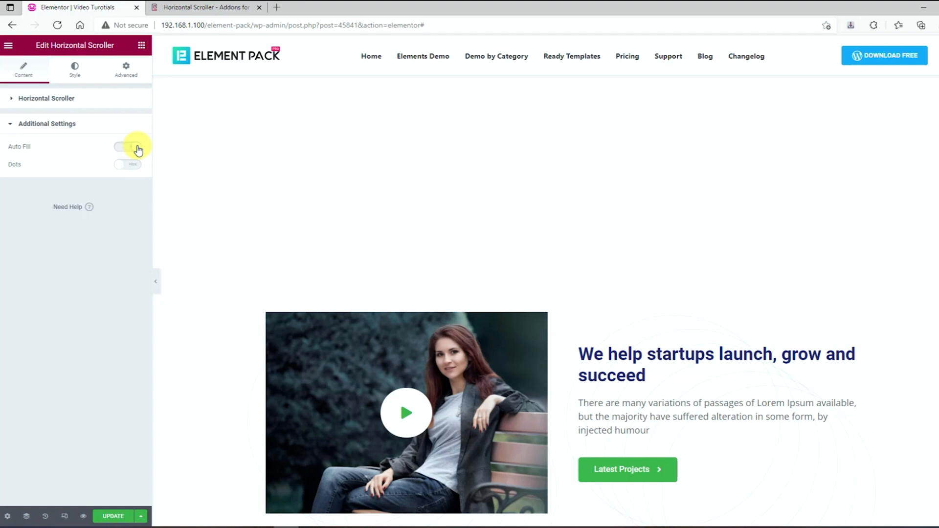
# Show dot navigation with labels on every dot, positioned at bottom center.
pyautogui.click(127, 147)
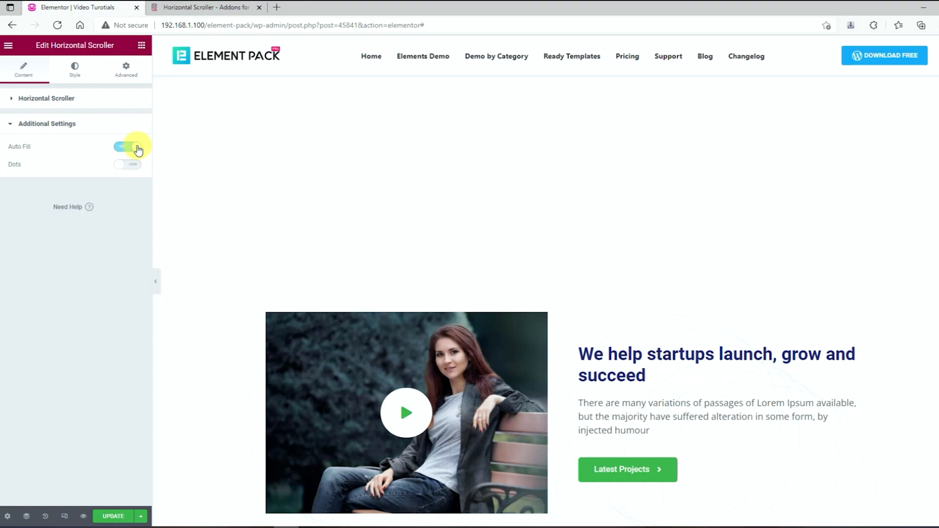
pyautogui.click(126, 164)
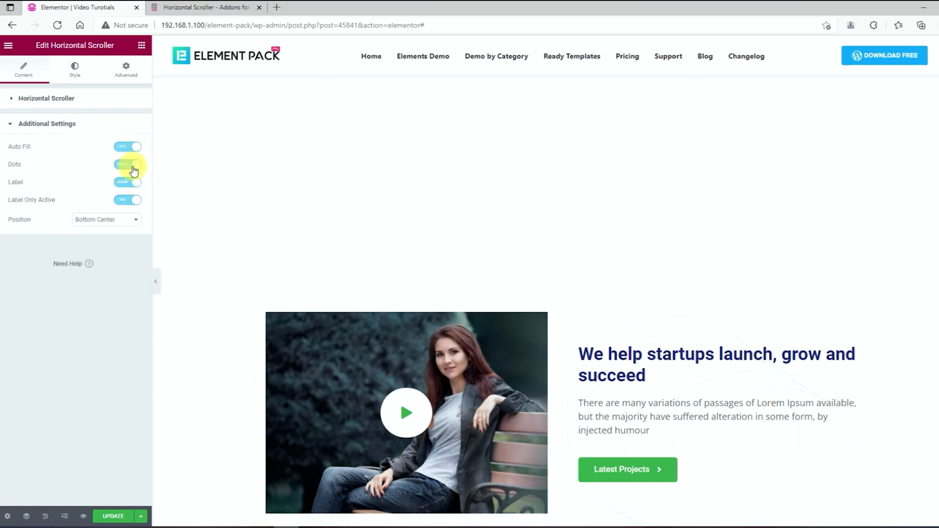
pyautogui.click(127, 164)
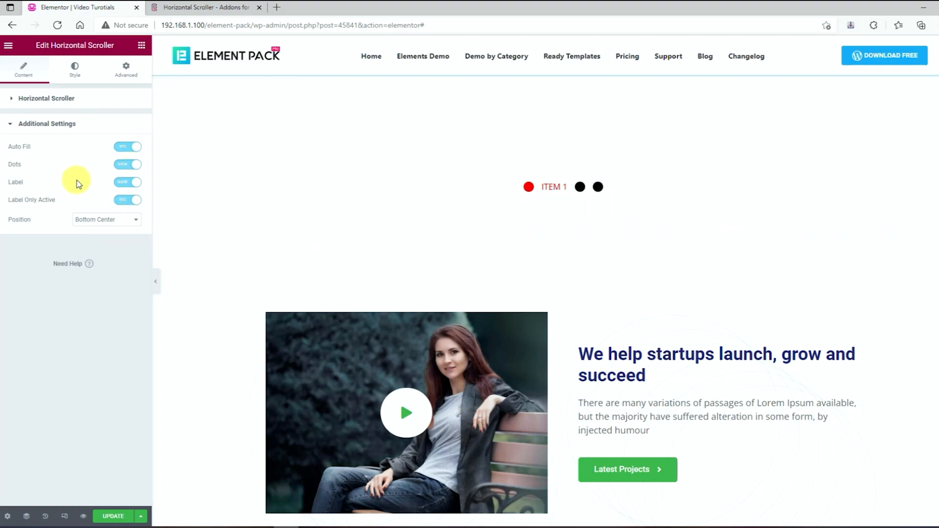
pyautogui.click(127, 183)
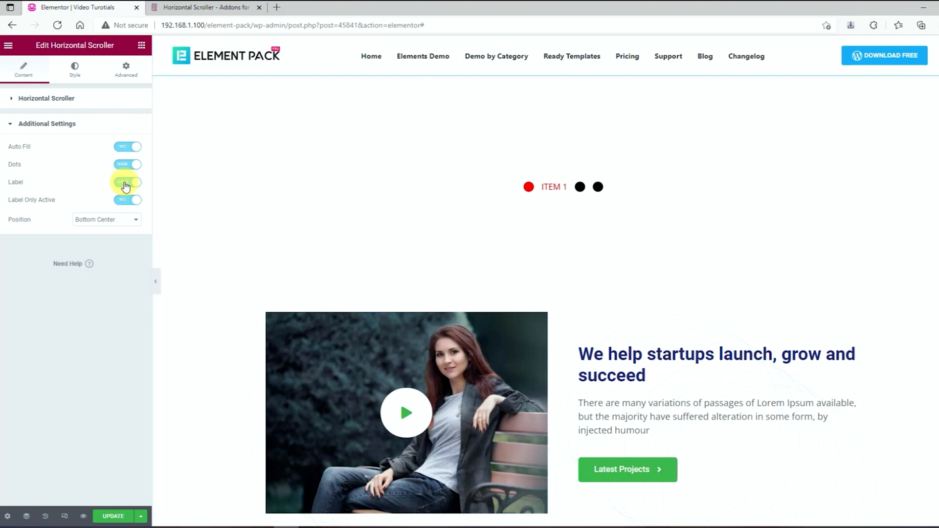
pyautogui.click(127, 182)
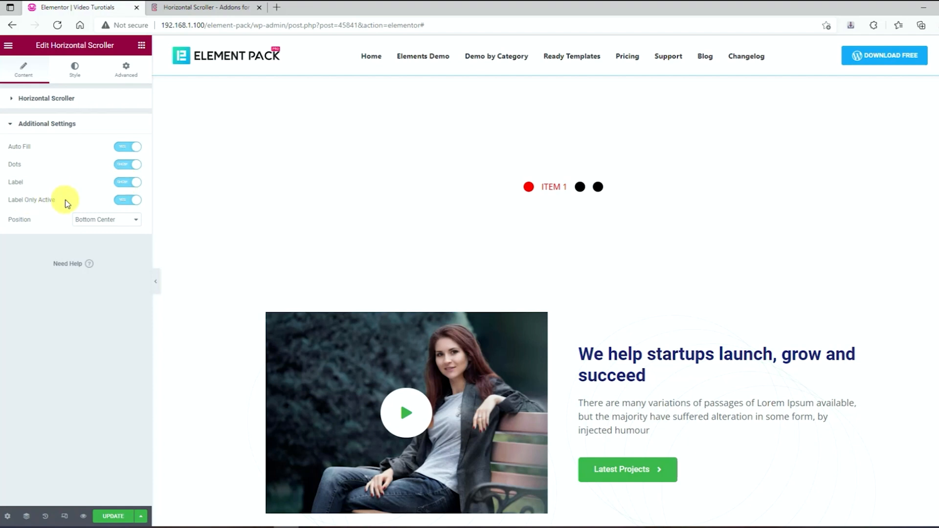
pyautogui.click(127, 200)
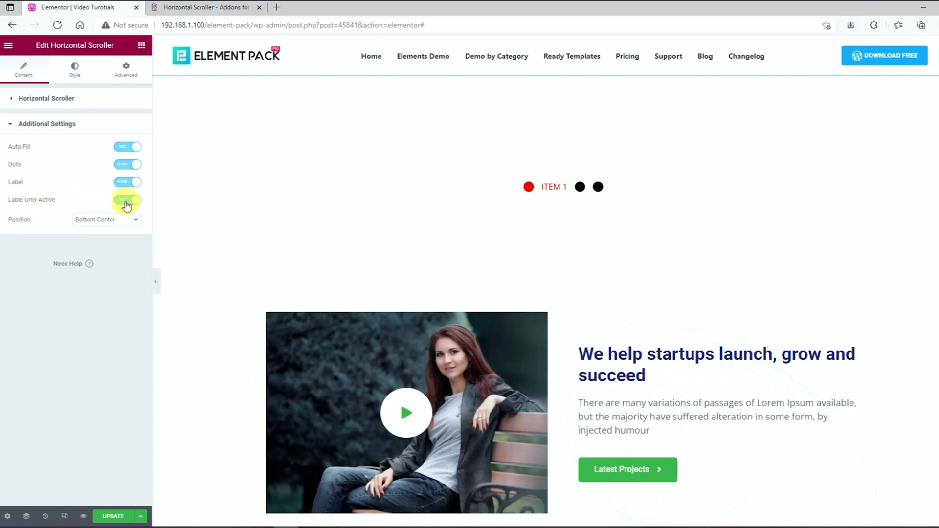
pyautogui.click(127, 200)
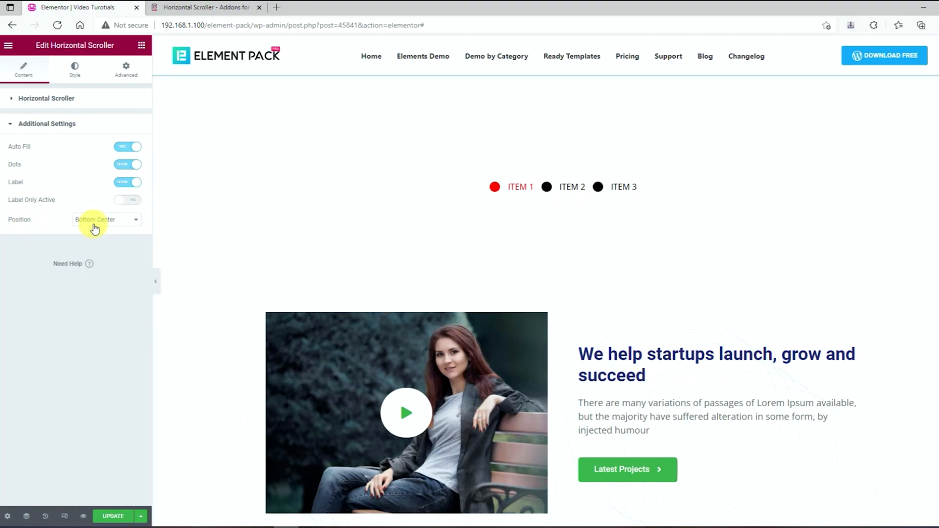
pyautogui.click(106, 219)
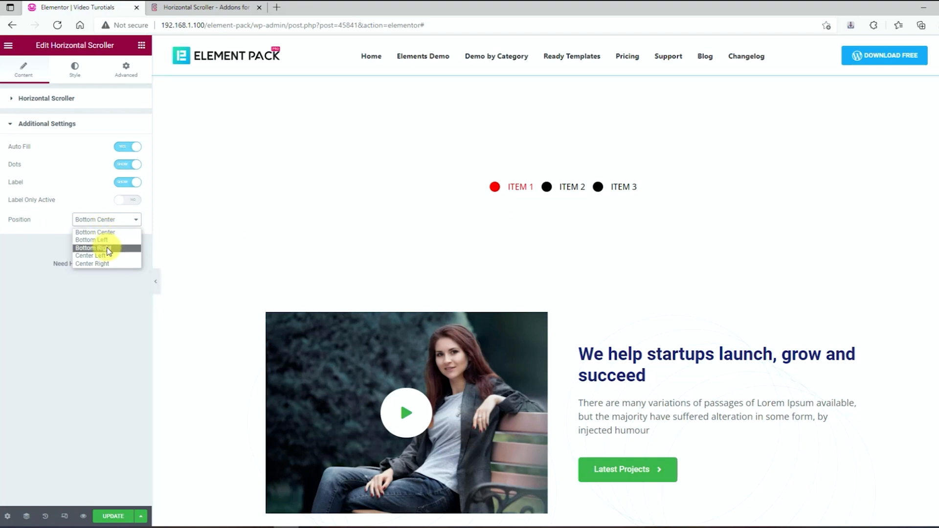
pyautogui.moveTo(109, 232)
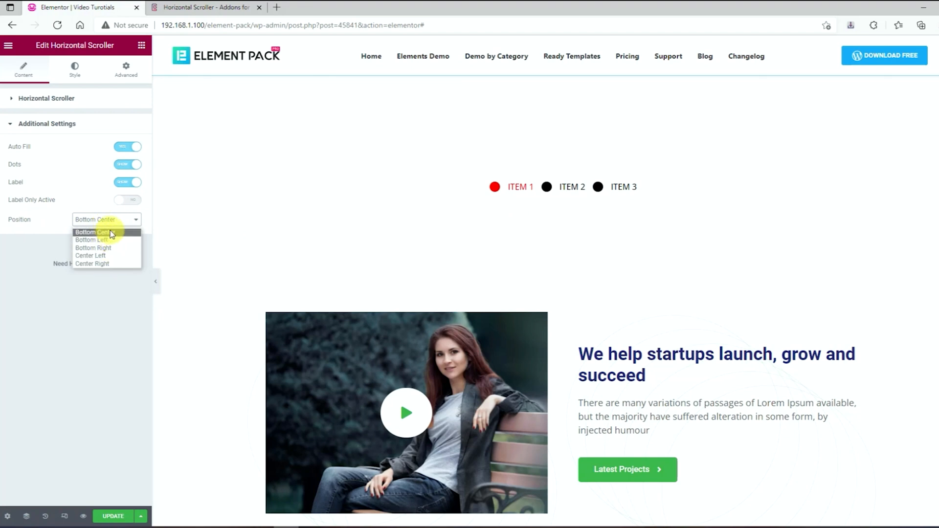
pyautogui.click(95, 232)
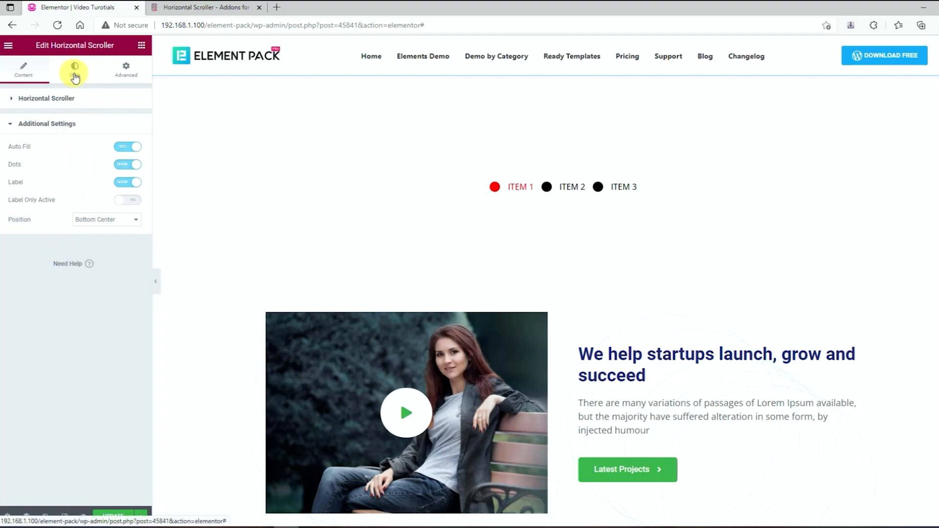
# Make the normal-state navigation dots transparent in the Style tab.
pyautogui.click(74, 69)
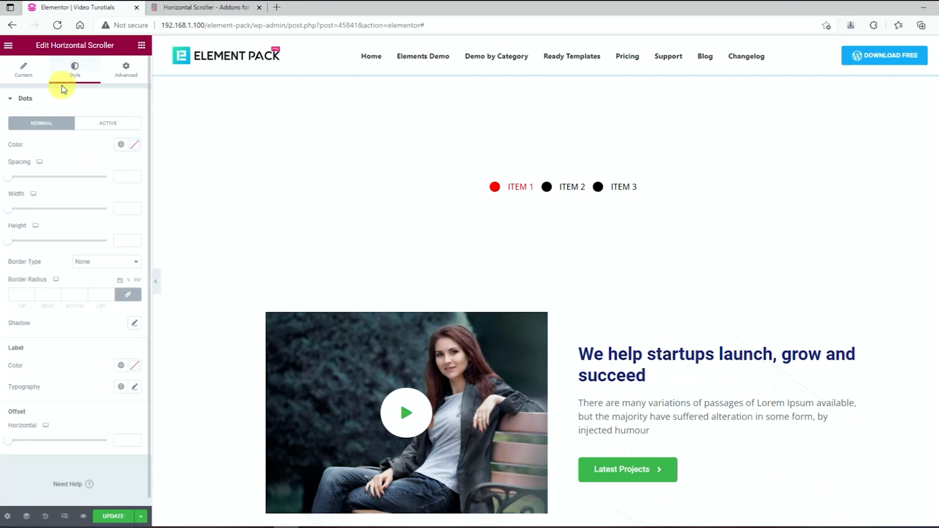
pyautogui.moveTo(30, 143)
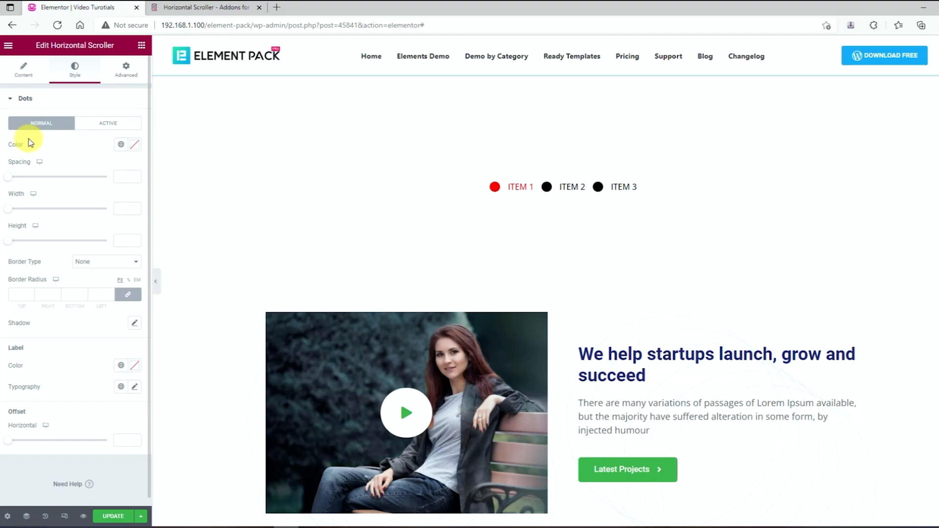
pyautogui.moveTo(100, 153)
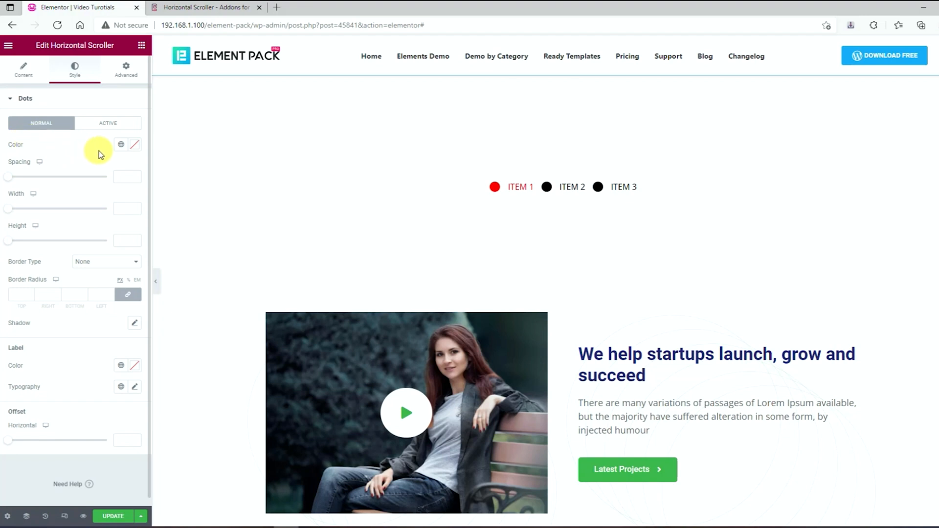
pyautogui.moveTo(133, 147)
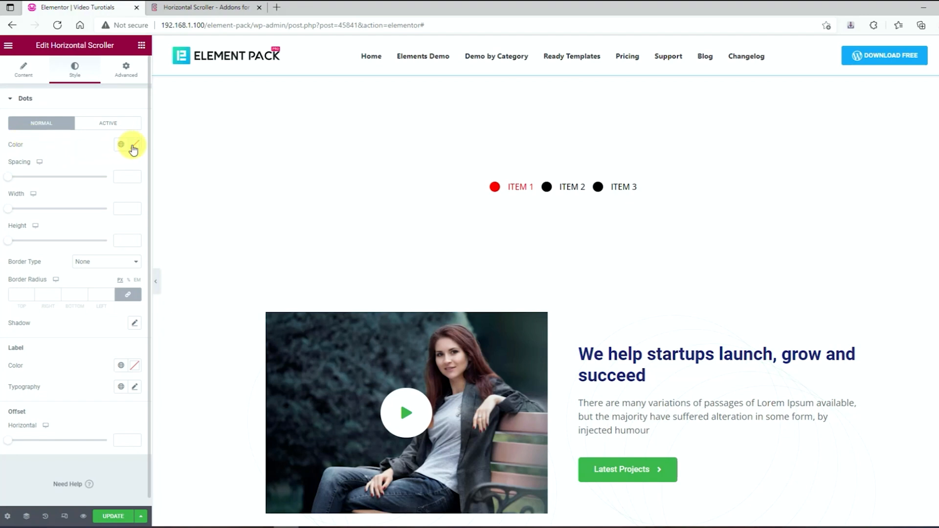
pyautogui.click(133, 146)
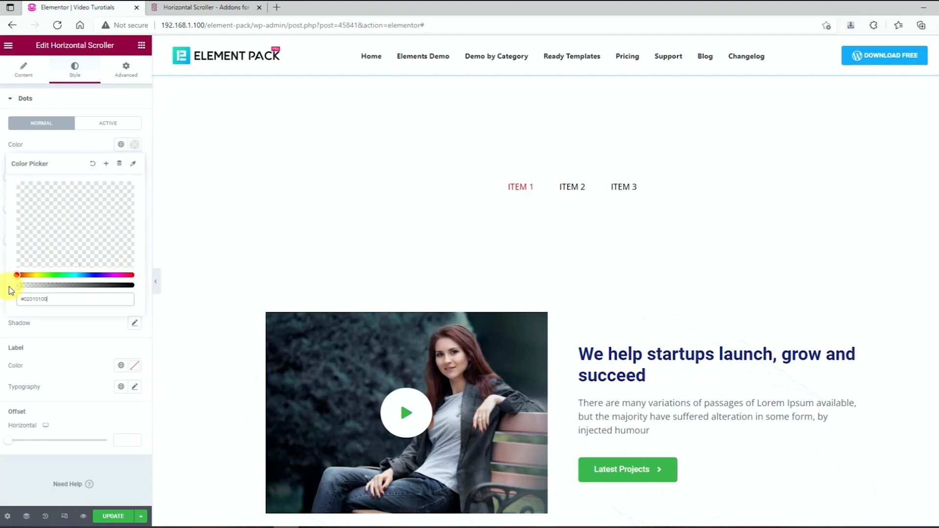
pyautogui.click(134, 145)
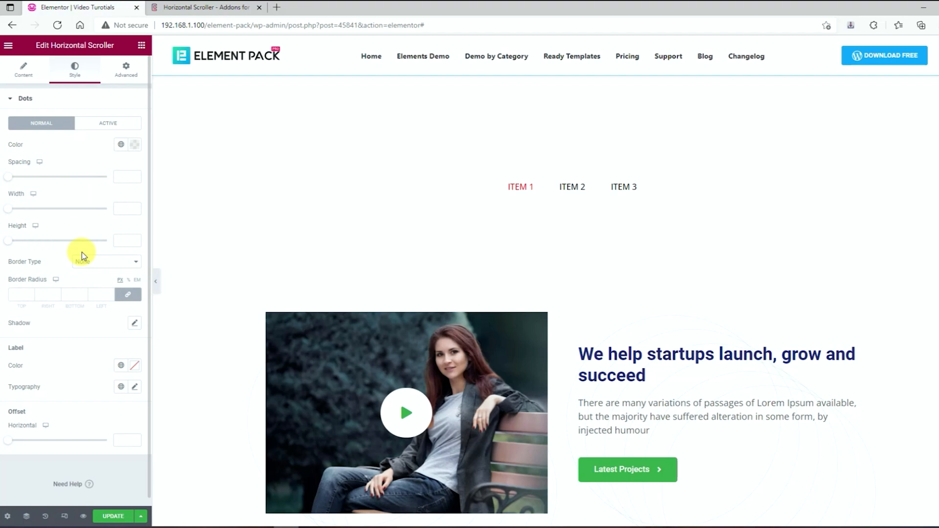
# Give the dots a solid 3 px blue border and light-blue label colour.
pyautogui.click(105, 262)
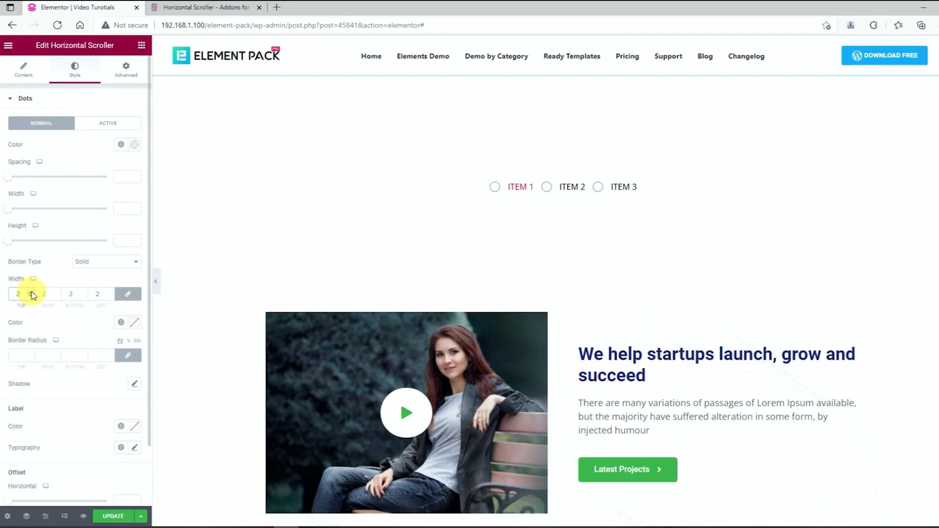
pyautogui.click(28, 292)
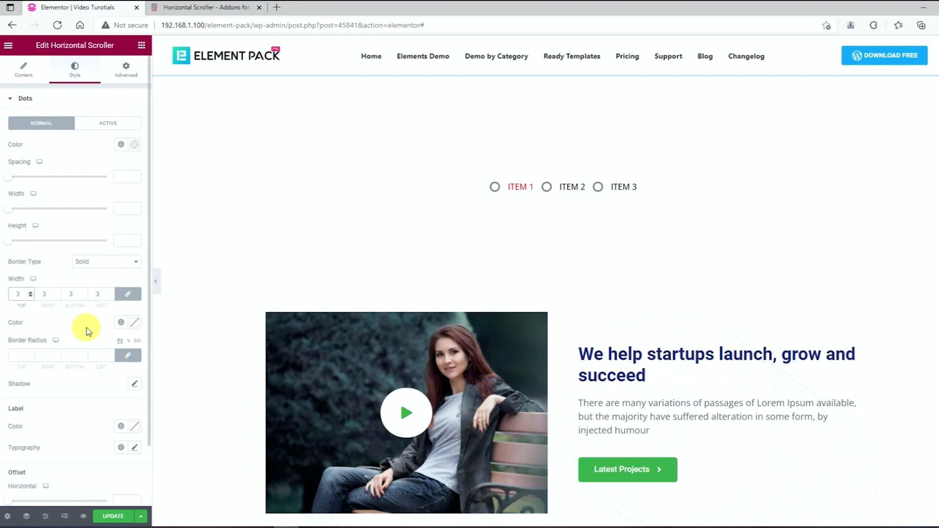
pyautogui.click(135, 323)
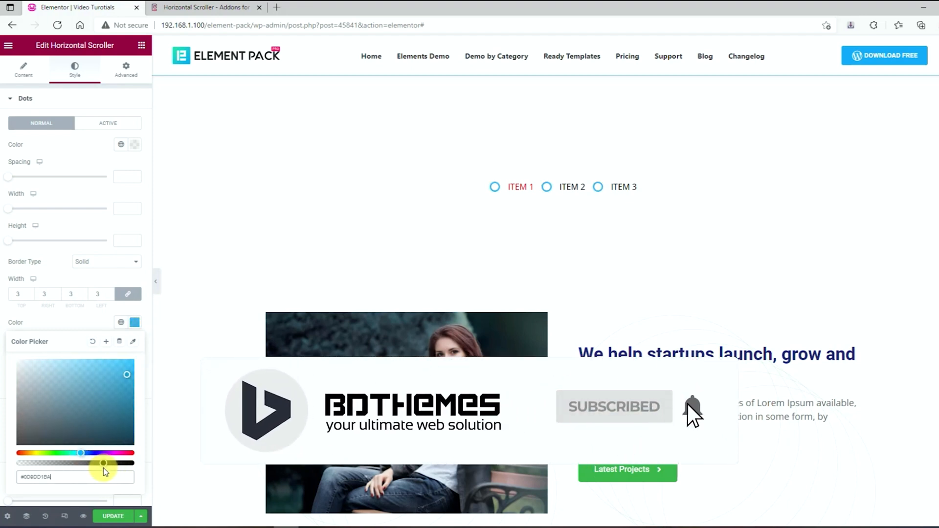
pyautogui.moveTo(103, 464); pyautogui.dragTo(68, 465)
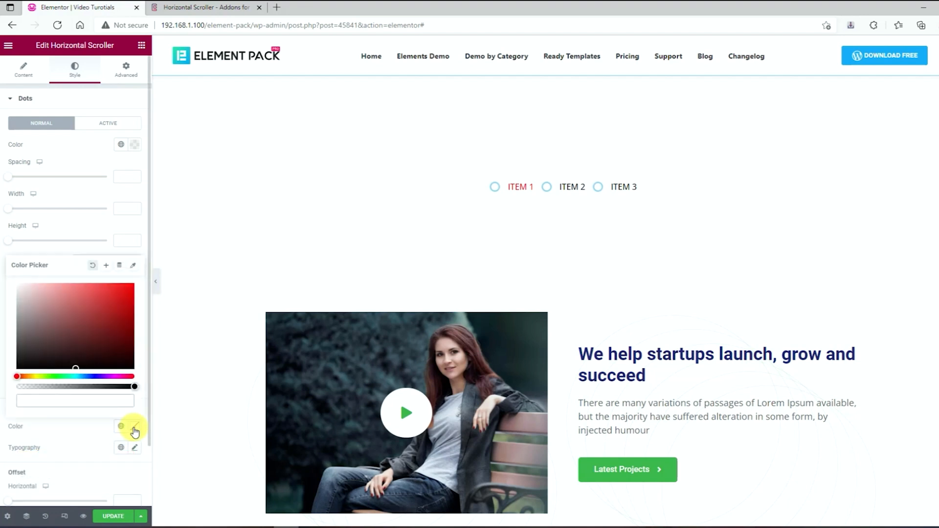
pyautogui.moveTo(80, 377); pyautogui.dragTo(80, 376)
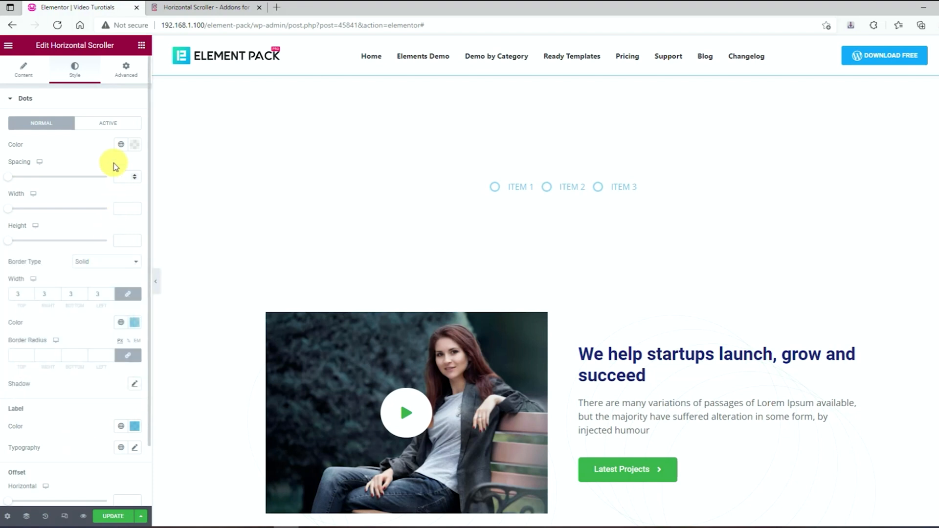
pyautogui.click(108, 123)
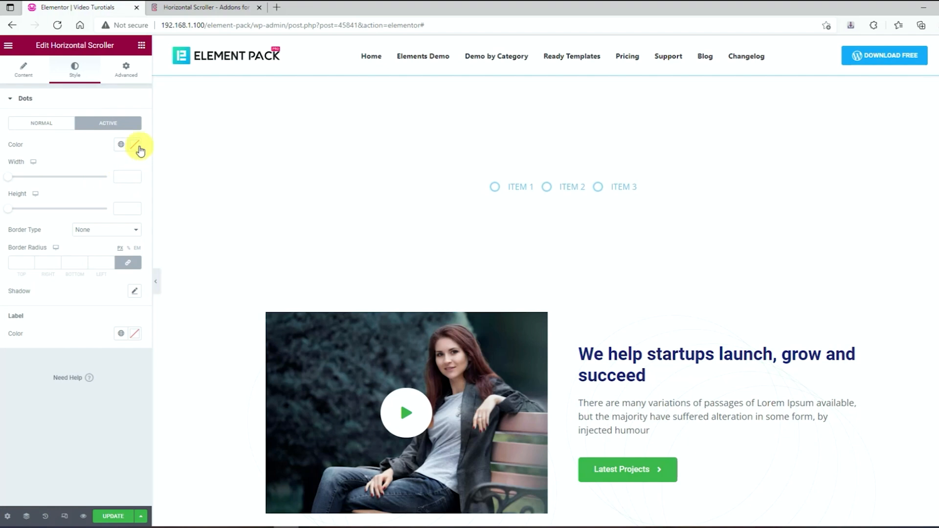
# Style the active dot with transparent fill, solid 3 px blue border and blue label.
pyautogui.click(134, 144)
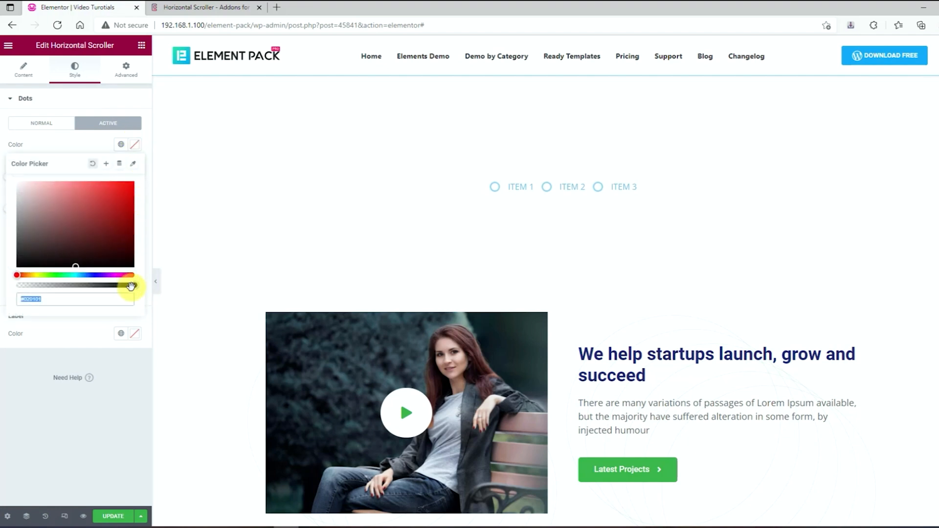
pyautogui.click(78, 142)
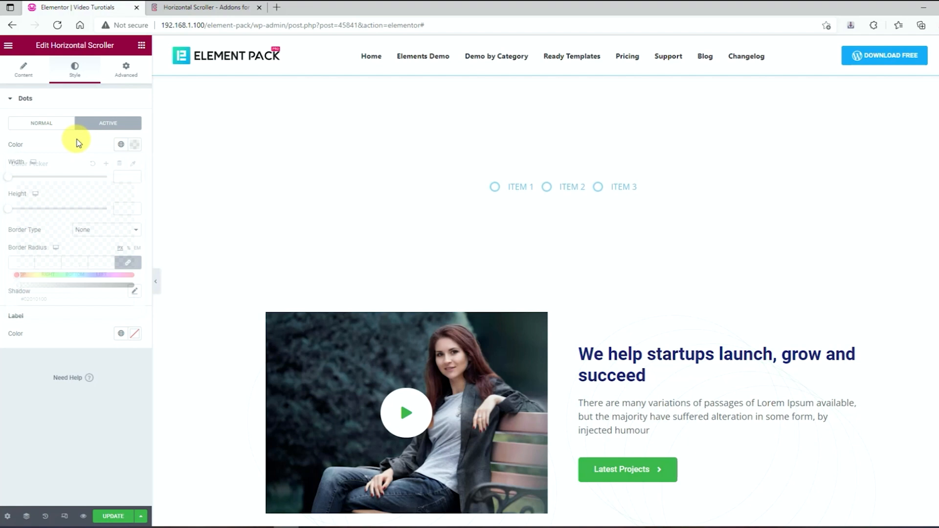
pyautogui.click(106, 230)
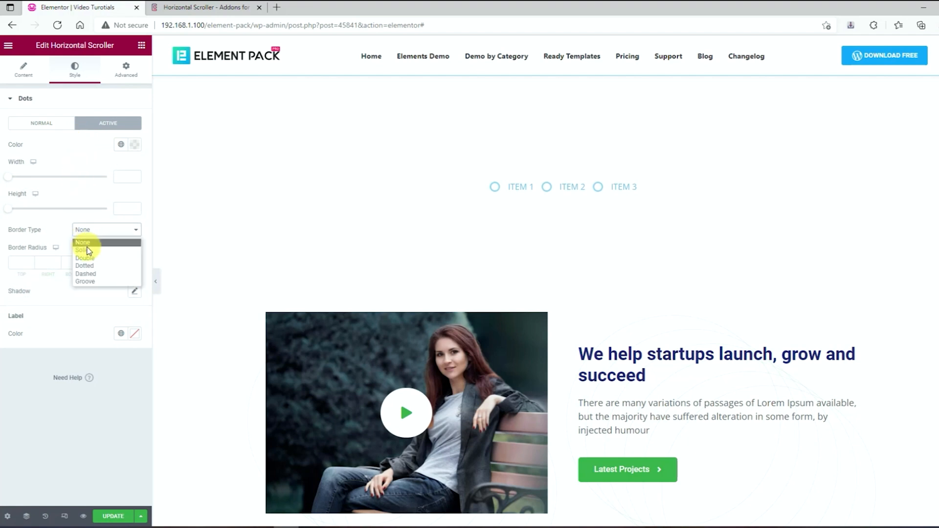
pyautogui.click(85, 250)
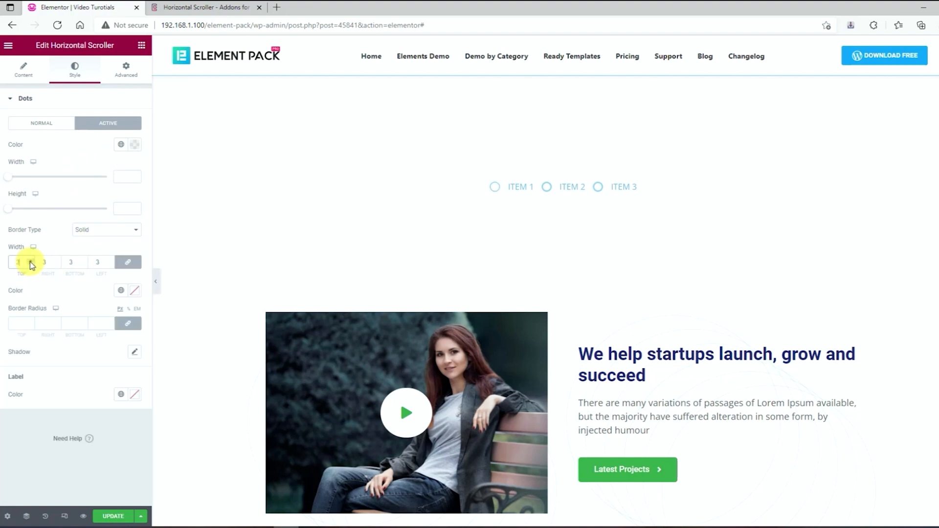
pyautogui.click(134, 290)
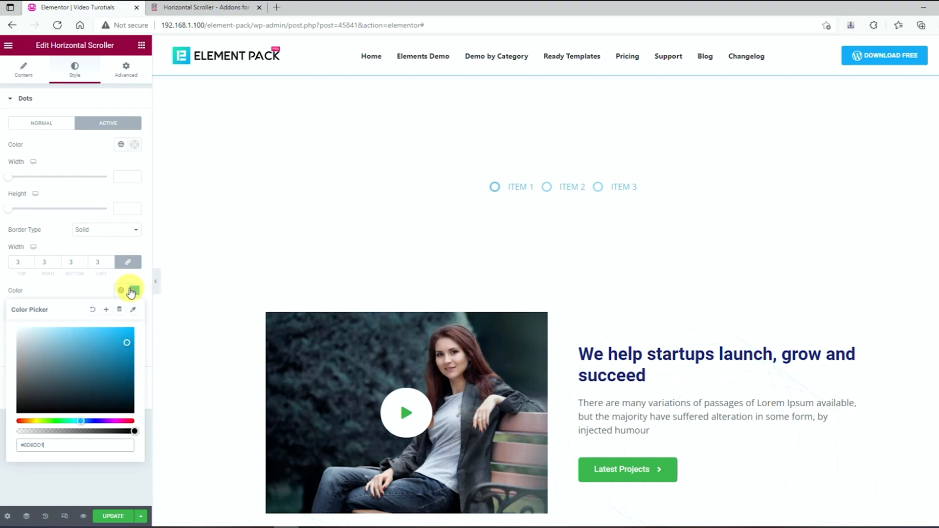
pyautogui.click(134, 291)
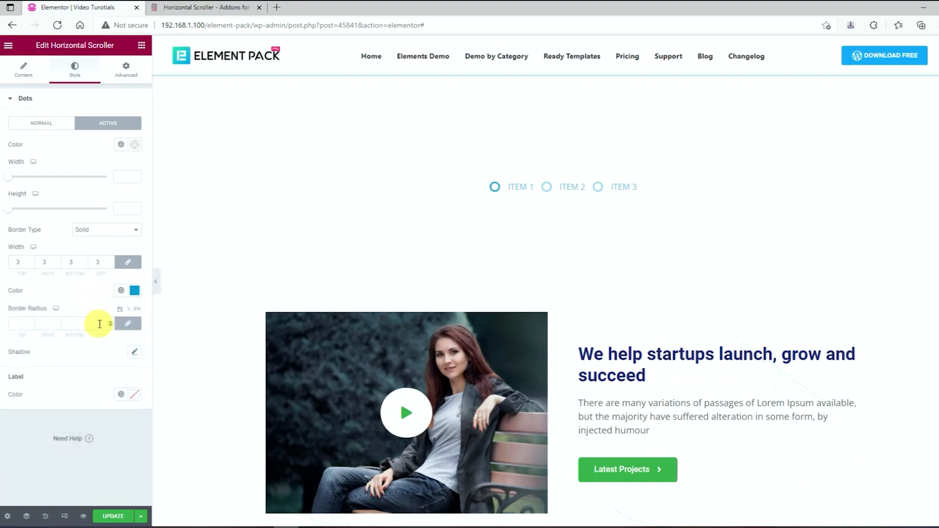
pyautogui.moveTo(134, 397)
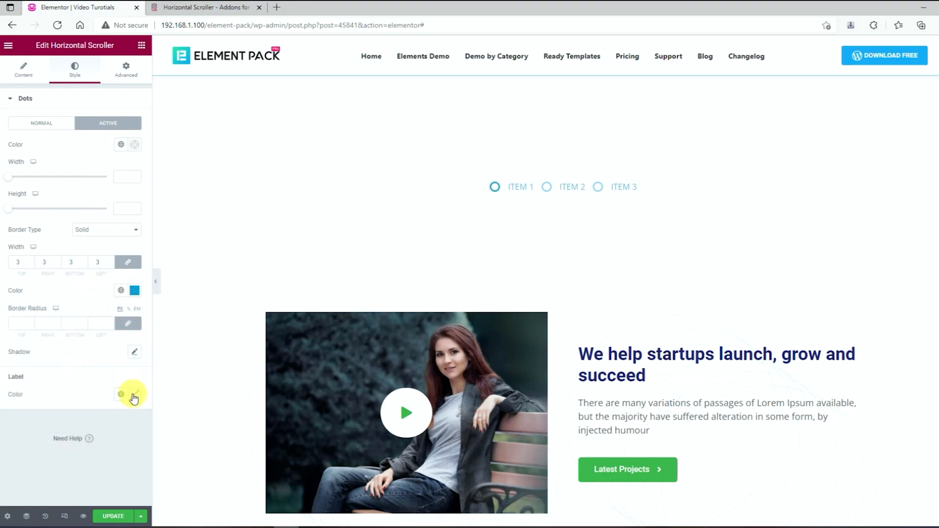
pyautogui.click(133, 394)
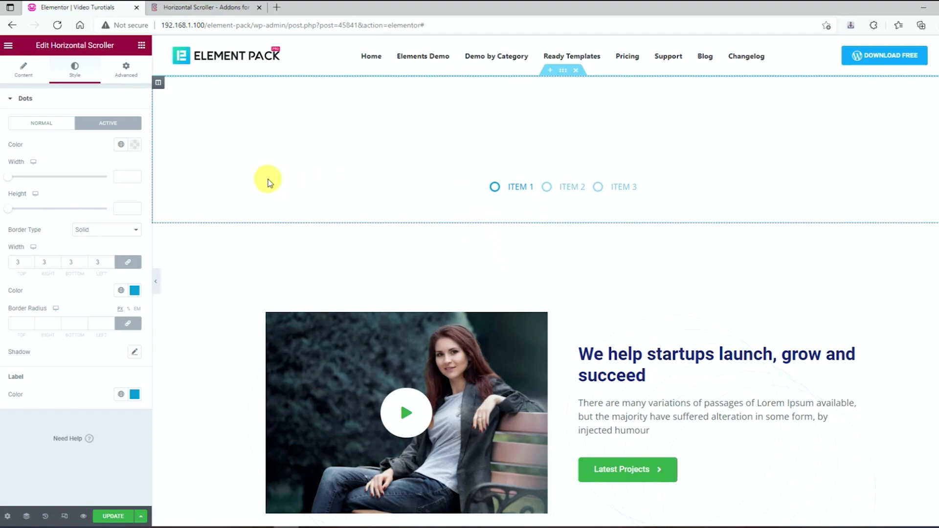
# Set the dot navigation's horizontal offset to 75 under Normal styling.
pyautogui.click(41, 122)
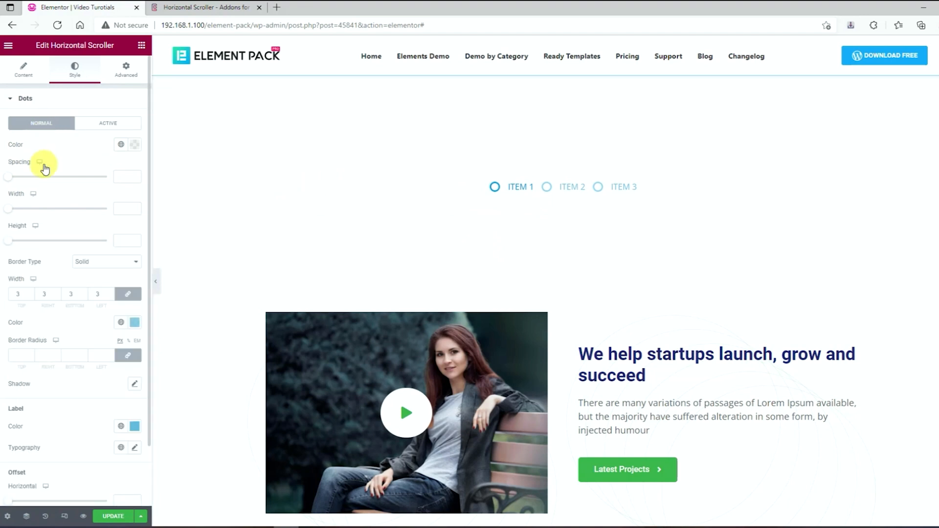
pyautogui.scroll(-3)
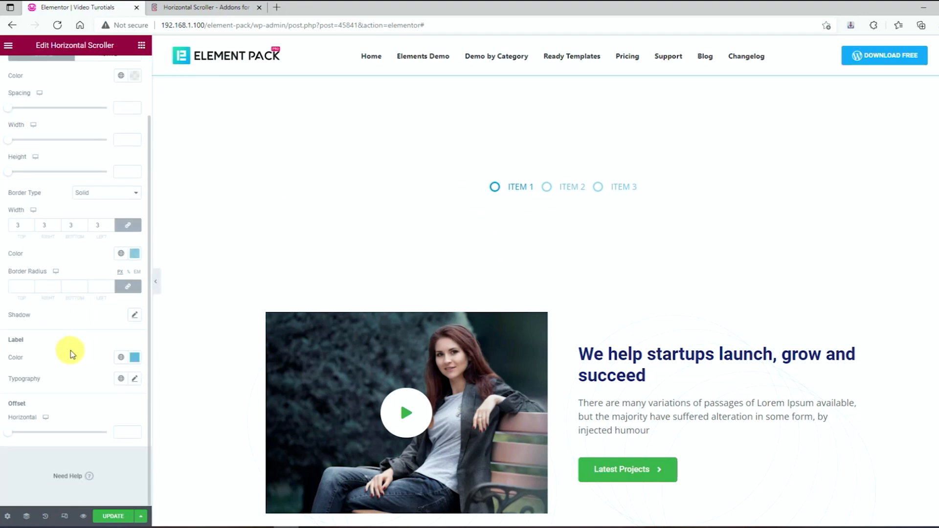
pyautogui.moveTo(10, 435)
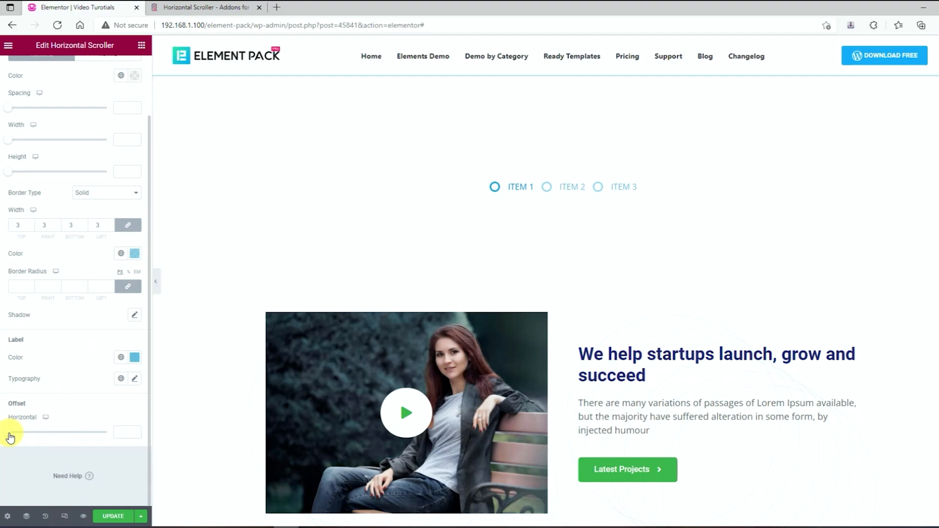
pyautogui.moveTo(9, 432); pyautogui.dragTo(72, 432)
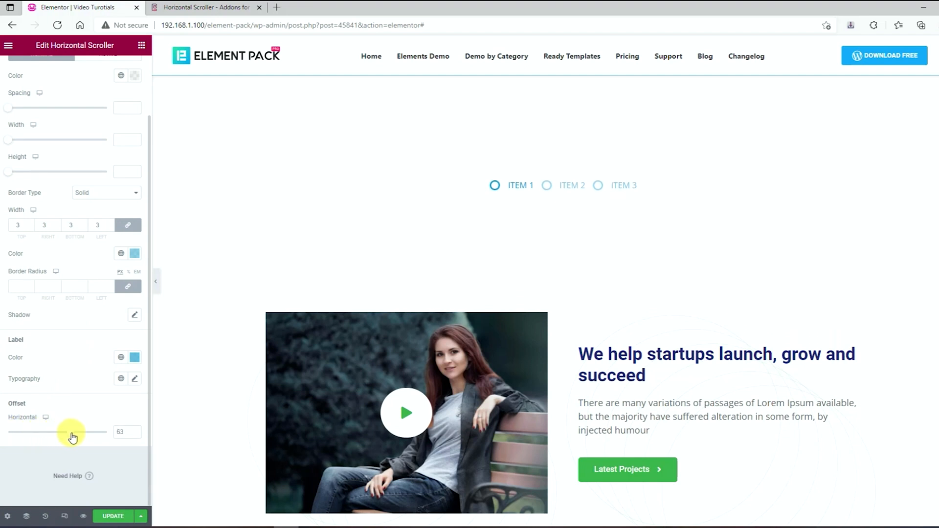
pyautogui.moveTo(72, 432); pyautogui.dragTo(84, 432)
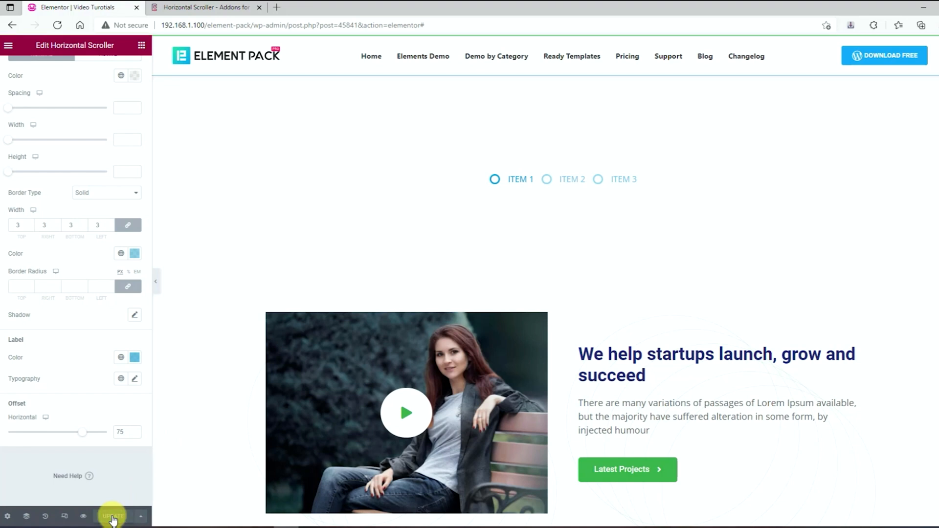
# Update the page, preview the scrolling sections' dots, then return to the editor.
pyautogui.click(115, 516)
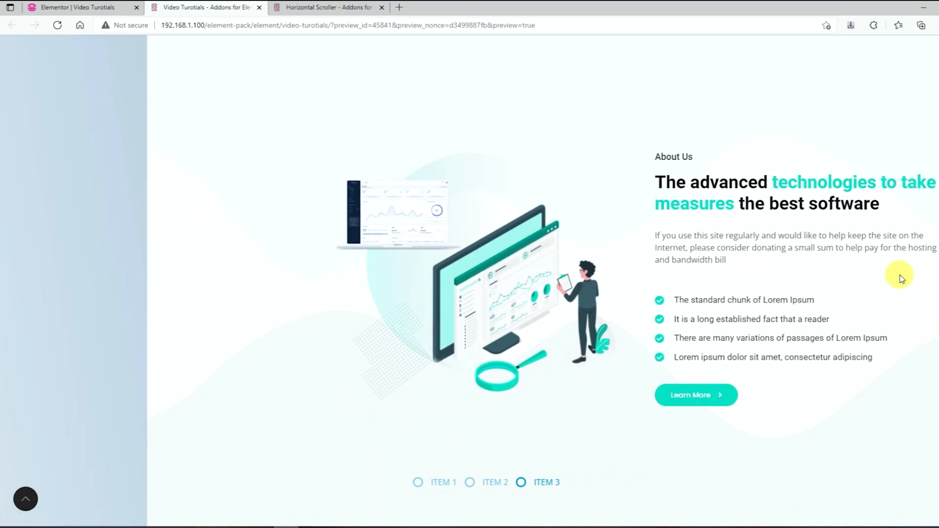
pyautogui.click(471, 482)
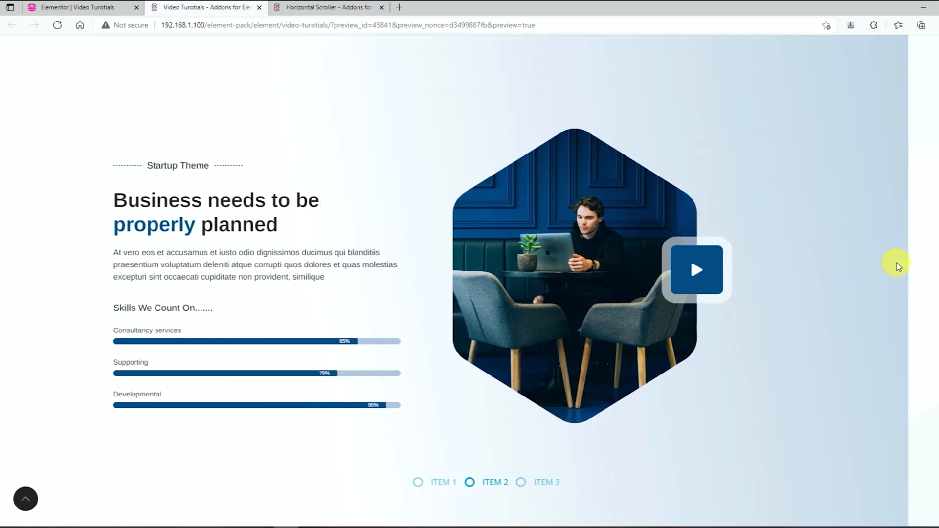
pyautogui.click(525, 483)
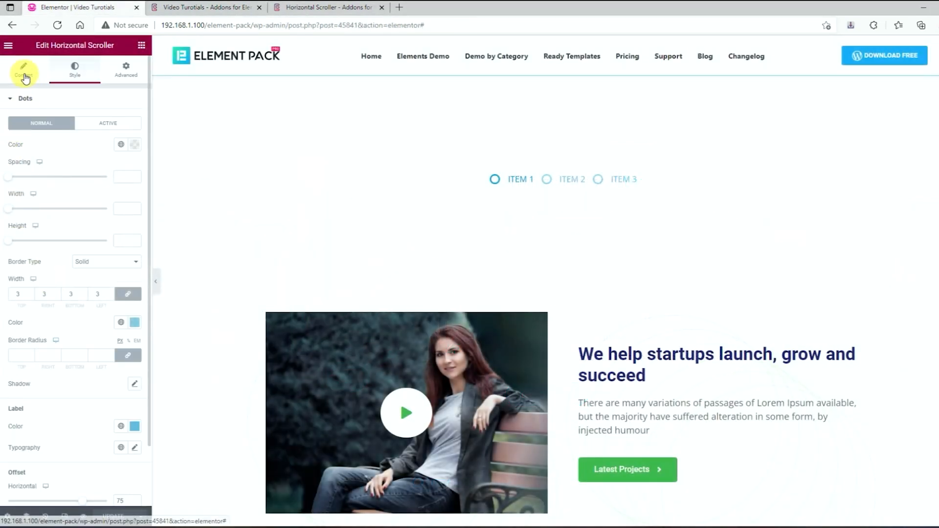
# Switch Auto Fill off in the scroller's Content settings.
pyautogui.click(23, 70)
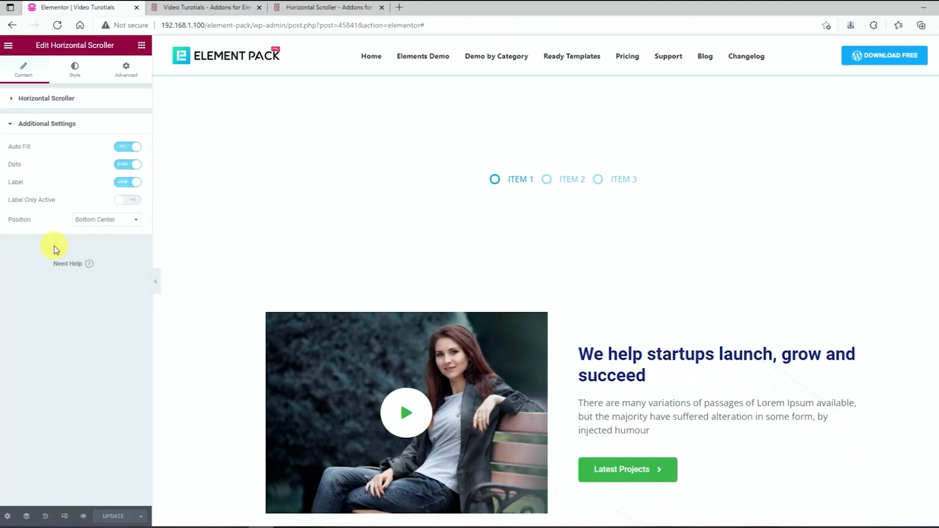
pyautogui.click(127, 147)
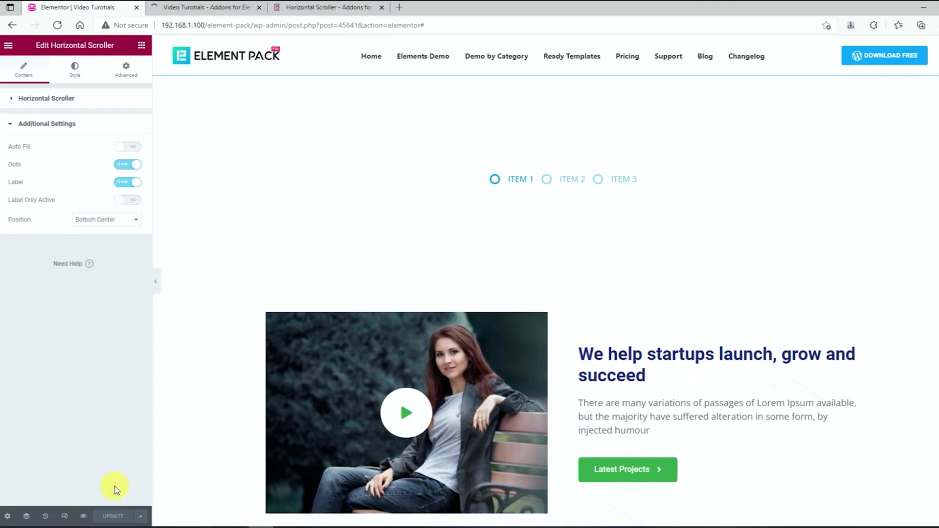
pyautogui.moveTo(194, 7)
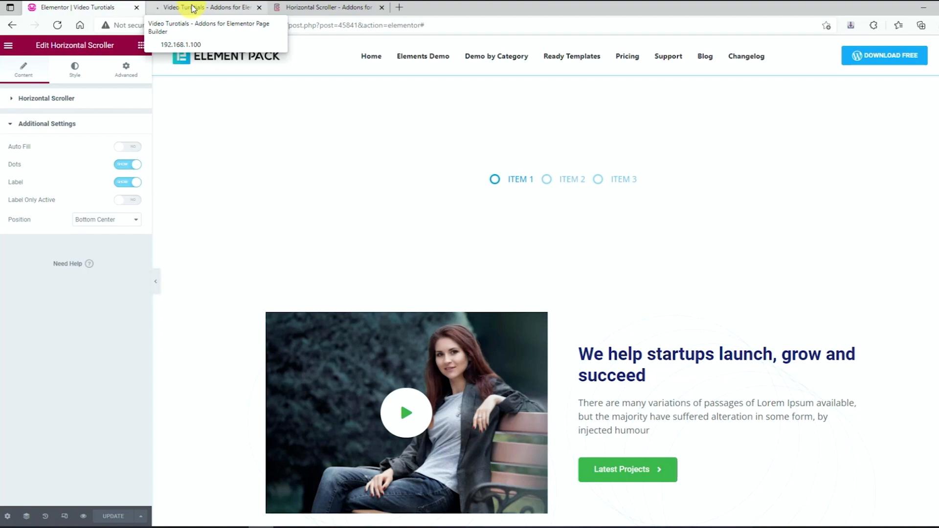
# Return to the preview tab showing About Us with the ITEM 3 dot active.
pyautogui.click(191, 7)
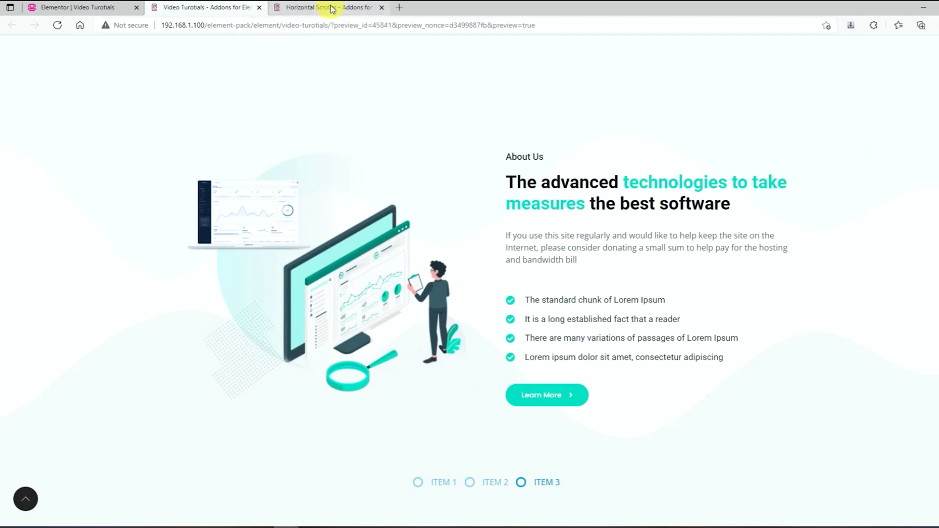
# Browse the Horizontal Scroller demo page down to the dark car-image section with dot navigation.
pyautogui.click(327, 7)
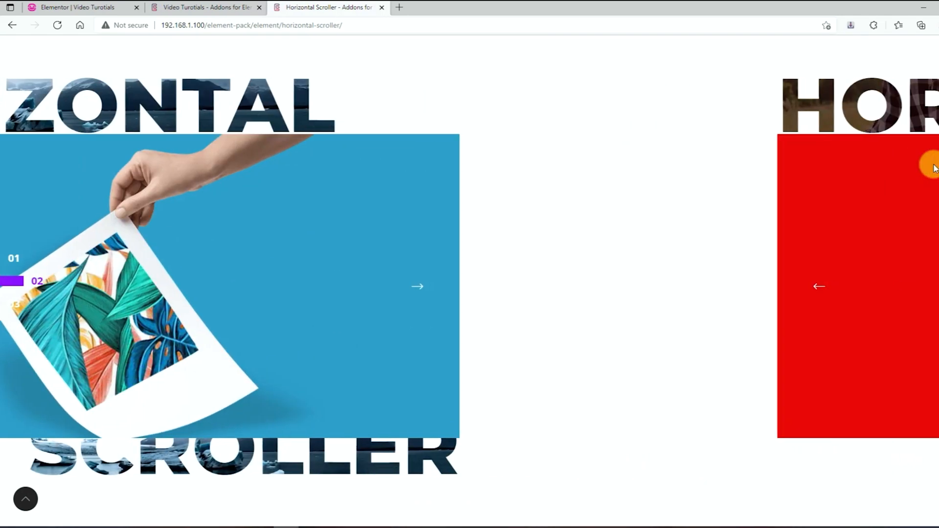
pyautogui.scroll(-3)
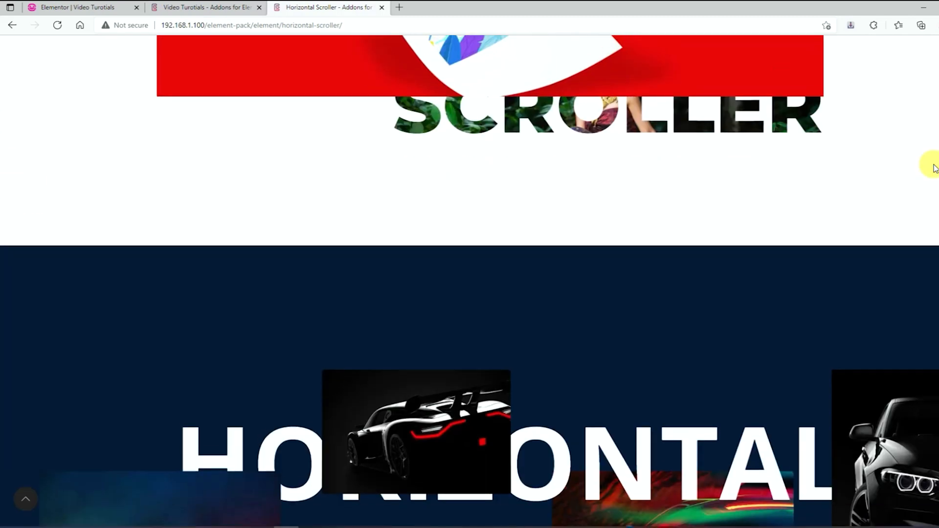
pyautogui.scroll(-3)
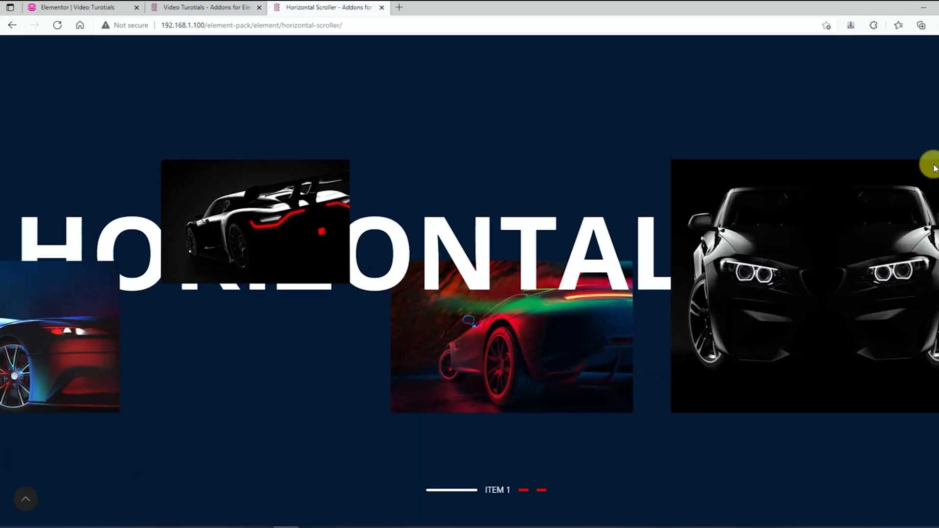